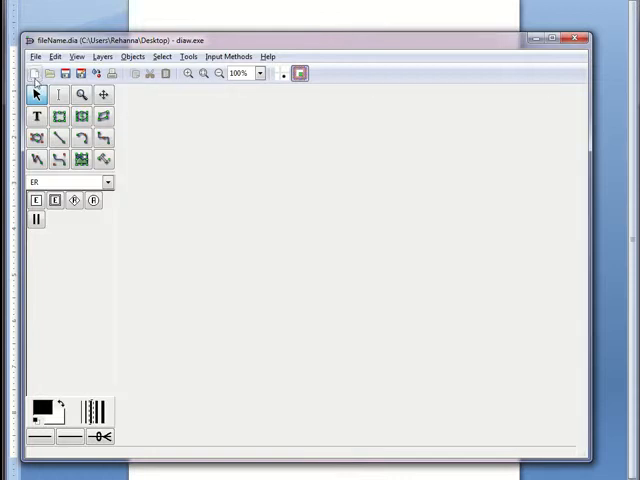
Create a new diagram with a diagonal line at top left and an Entity box below it.
click(40, 72)
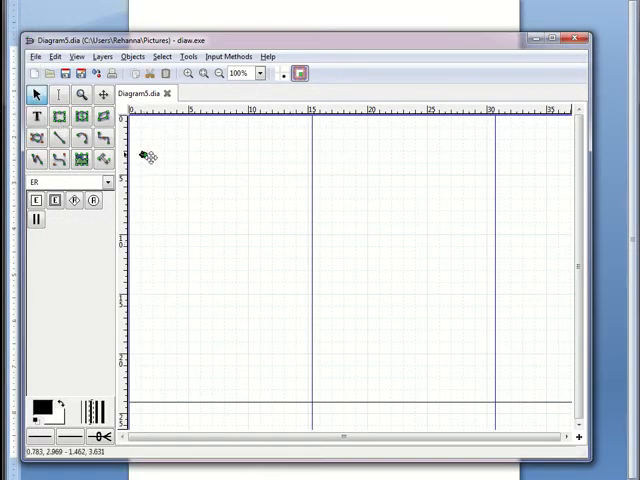
drag(148, 158, 256, 210)
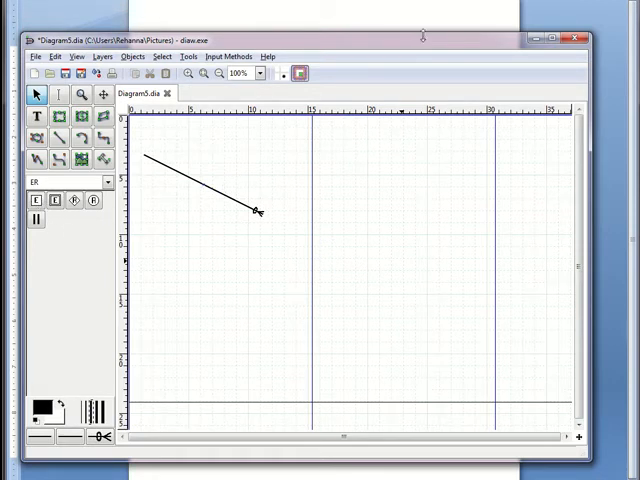
click(32, 200)
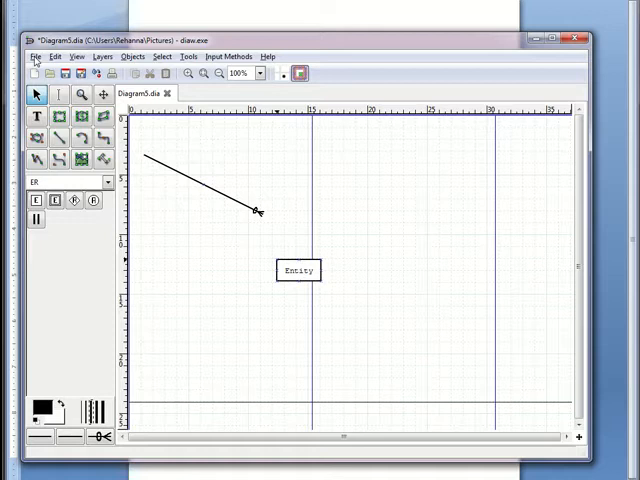
Save the diagram as FileName.dia on the Desktop via Save As.
click(36, 56)
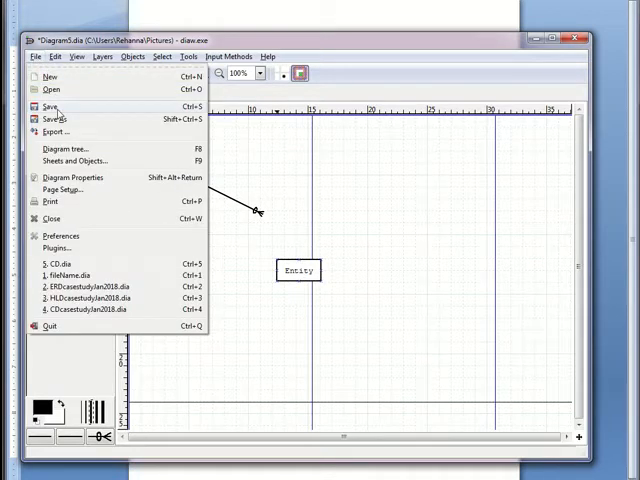
click(48, 106)
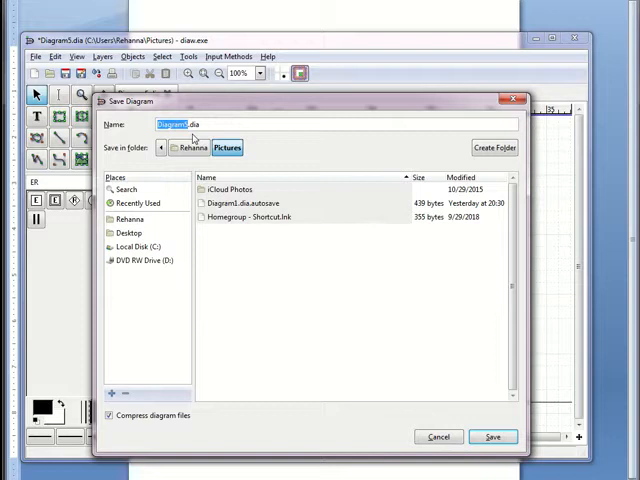
text(Fd)
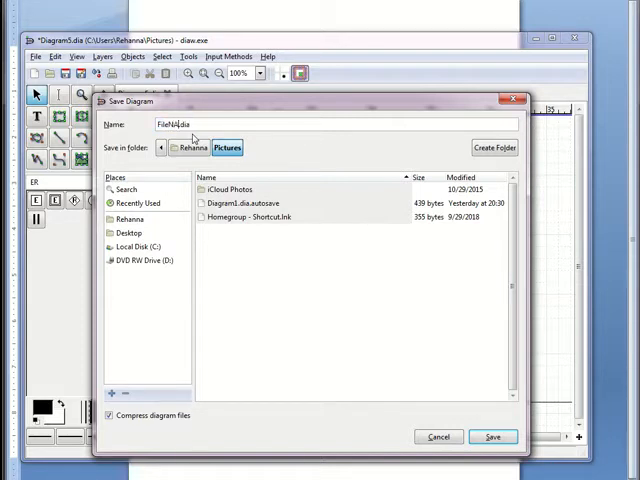
text(M)
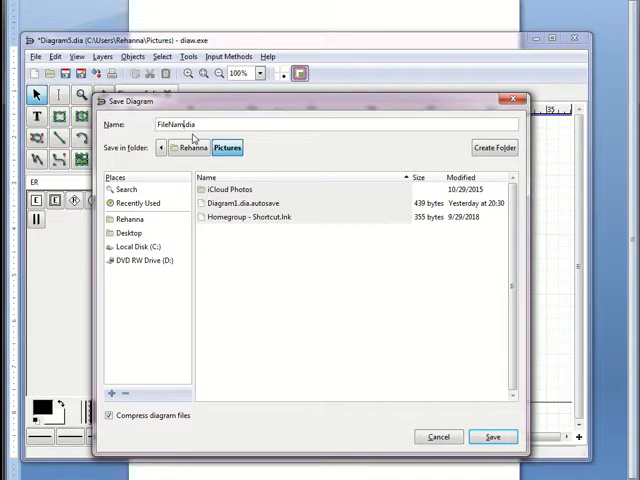
click(230, 188)
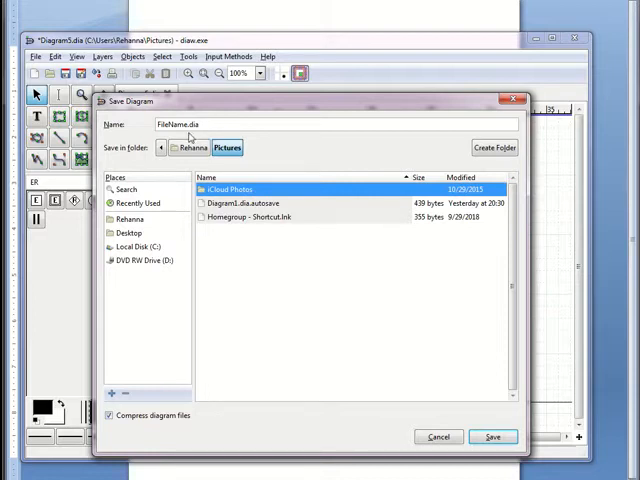
mouse_move(168, 236)
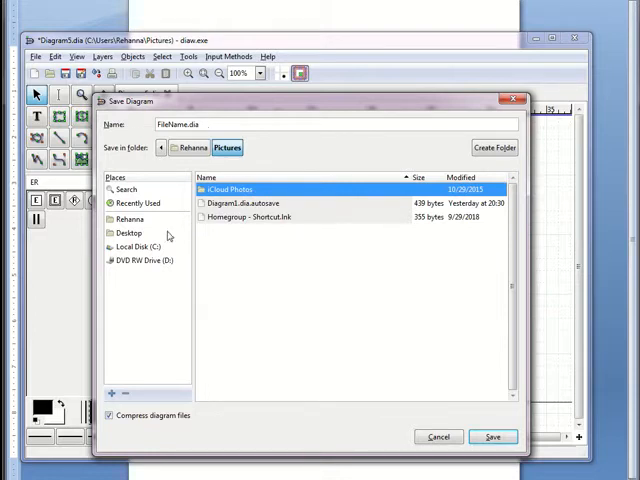
click(128, 232)
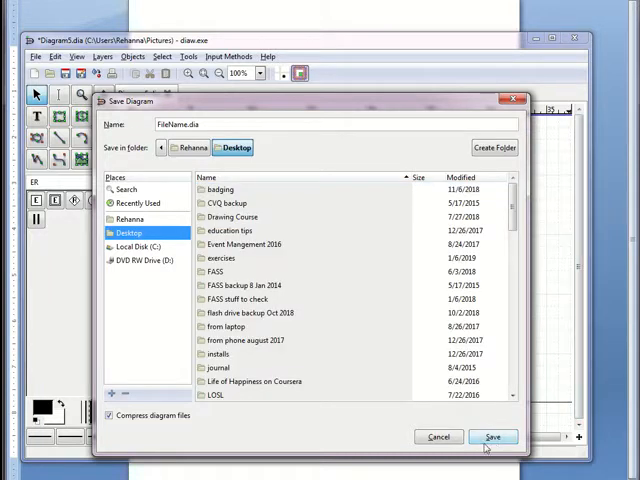
click(492, 436)
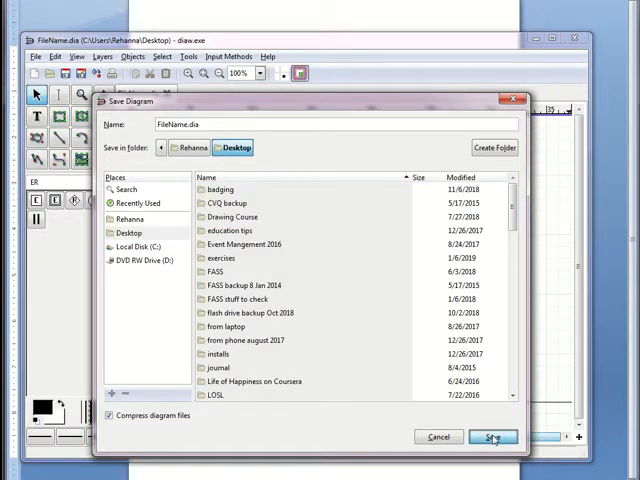
click(492, 436)
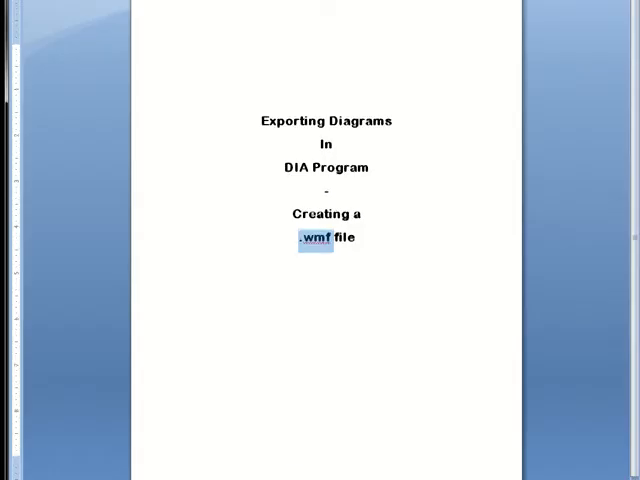
mouse_move(188, 346)
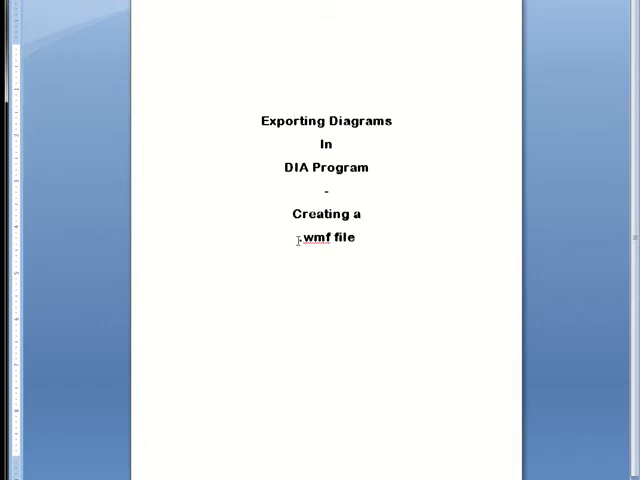
Return from the Word title page to the saved Dia diagram.
double_click(312, 238)
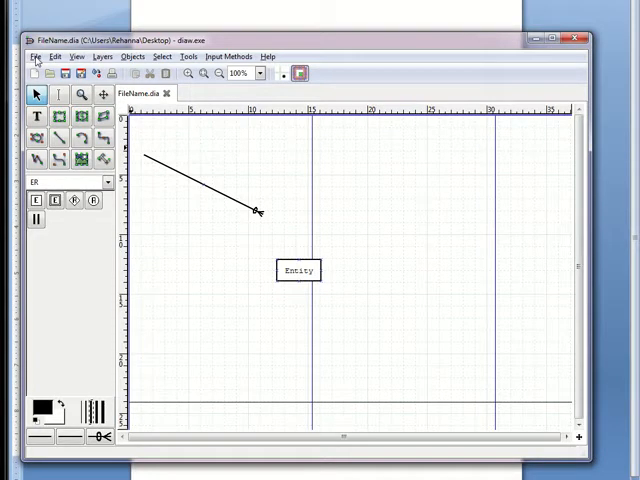
Export the diagram as Windows Meta File AnotherFileName.wmf on the Desktop.
click(36, 56)
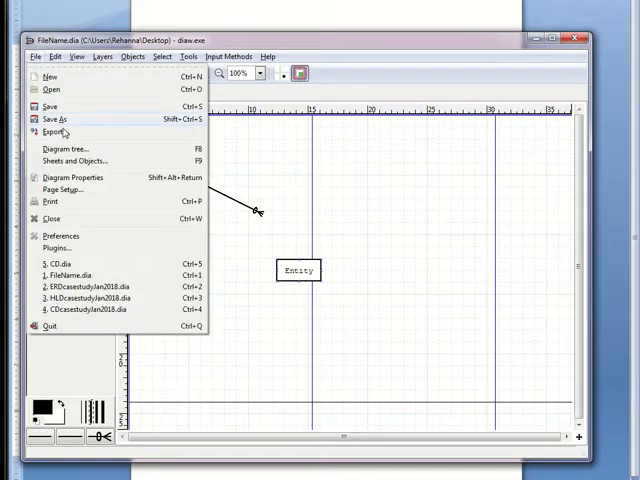
click(52, 132)
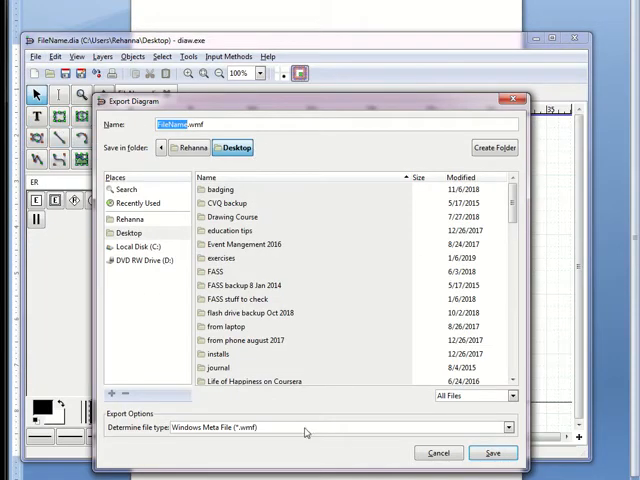
mouse_move(176, 424)
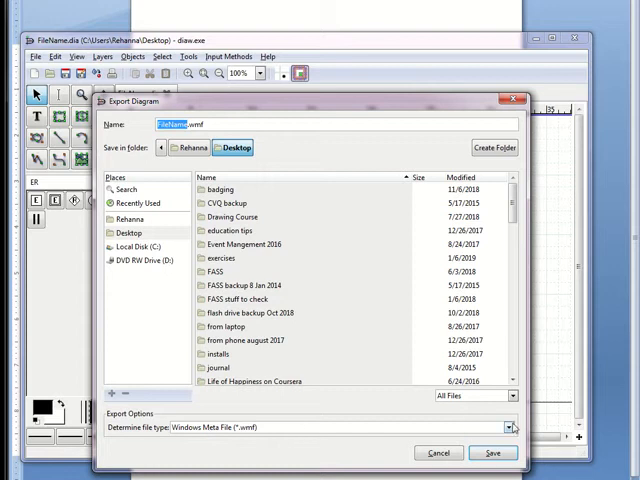
click(508, 428)
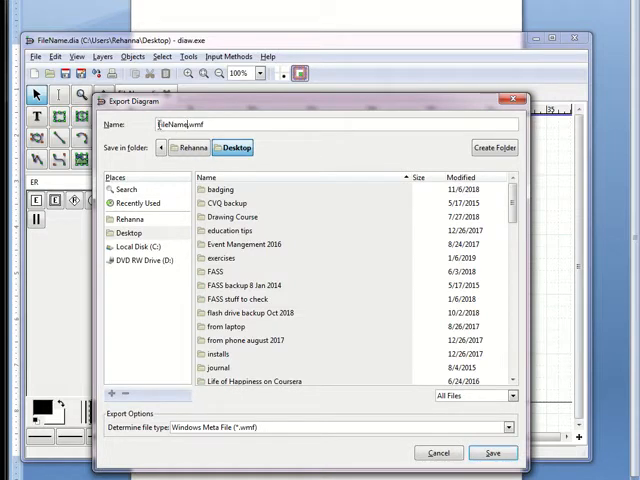
mouse_move(378, 184)
text(Another)
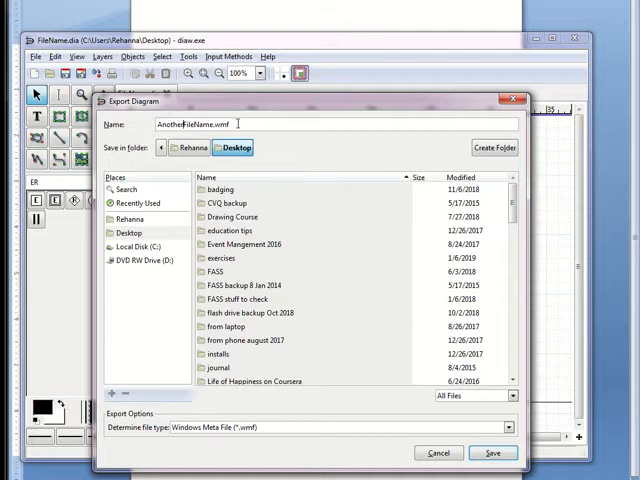
double_click(220, 124)
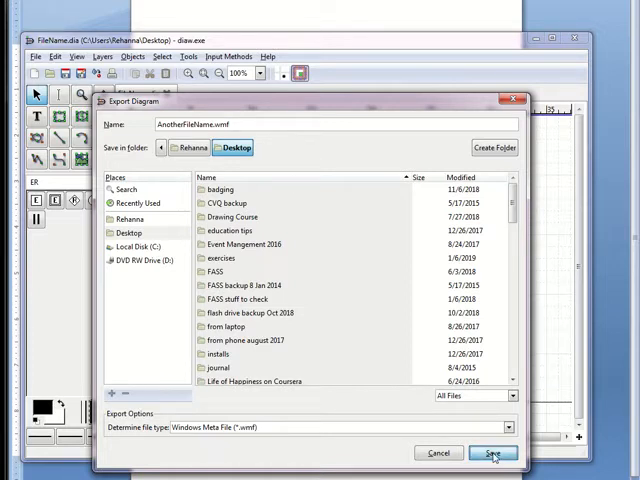
click(494, 452)
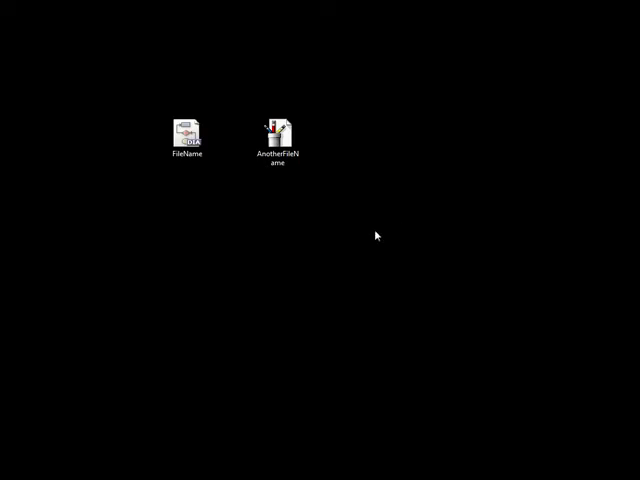
mouse_move(148, 100)
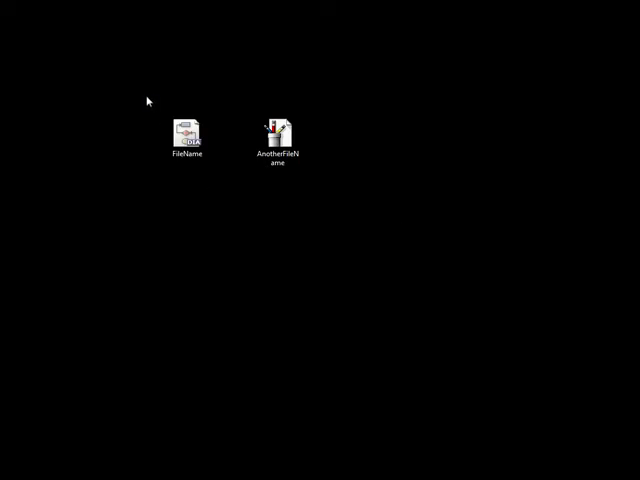
mouse_move(406, 264)
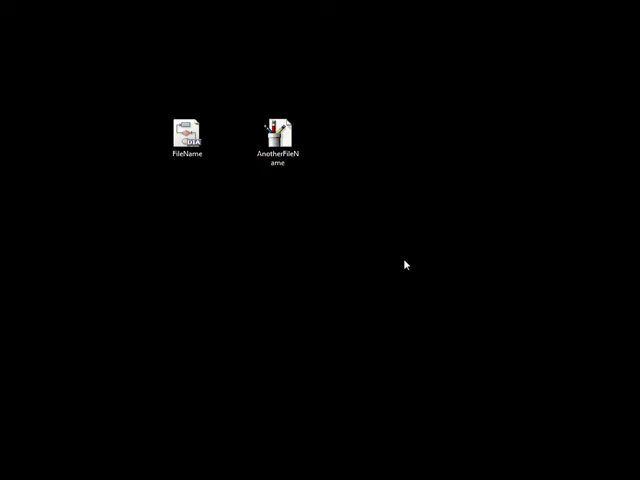
mouse_move(258, 180)
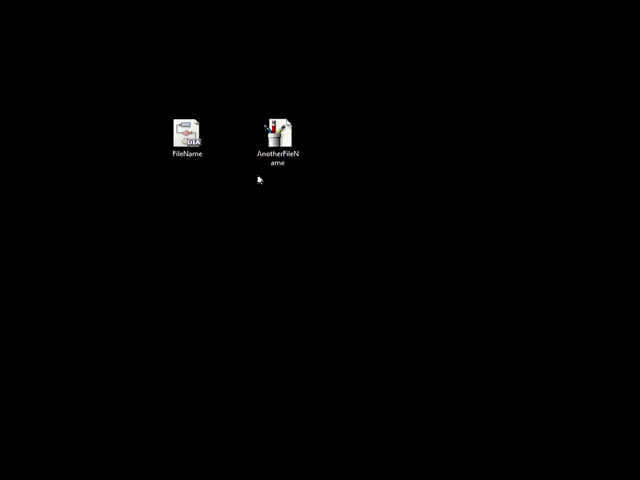
View the FileName desktop icon's Properties to confirm it is a .dia file.
right_click(186, 128)
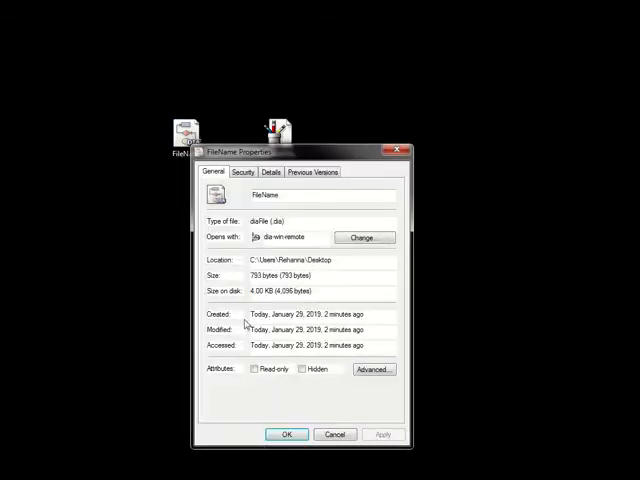
double_click(276, 220)
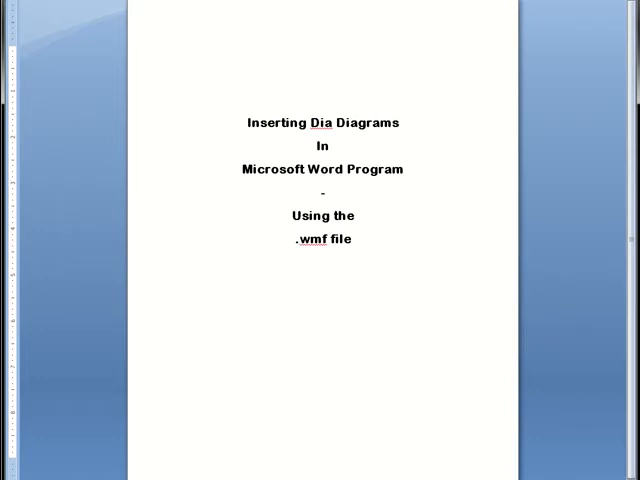
Bring up the options menu for the exported AnotherFileName.wmf desktop icon.
right_click(276, 130)
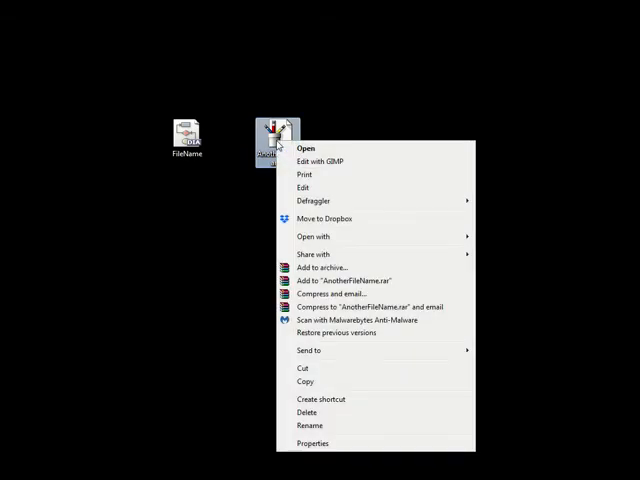
mouse_move(338, 144)
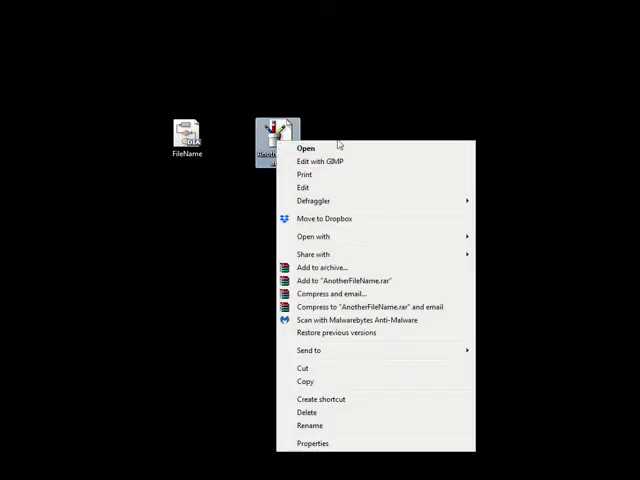
mouse_move(314, 236)
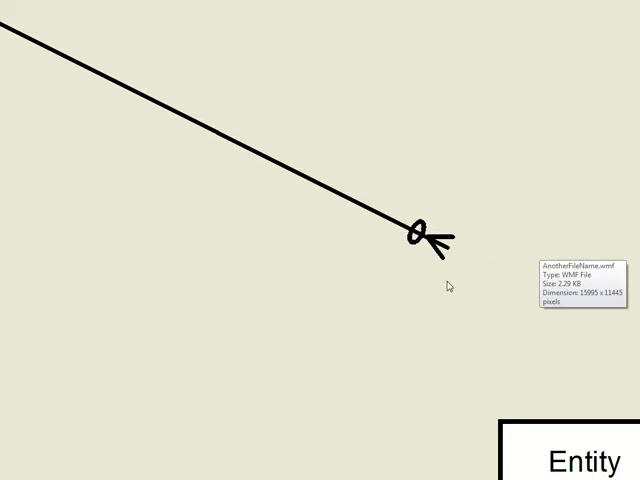
right_click(416, 232)
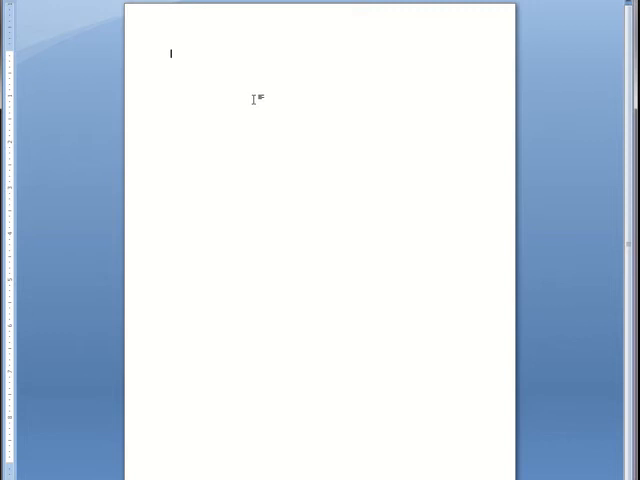
Paste the line-and-box diagram near the top of the blank Word page.
right_click(252, 100)
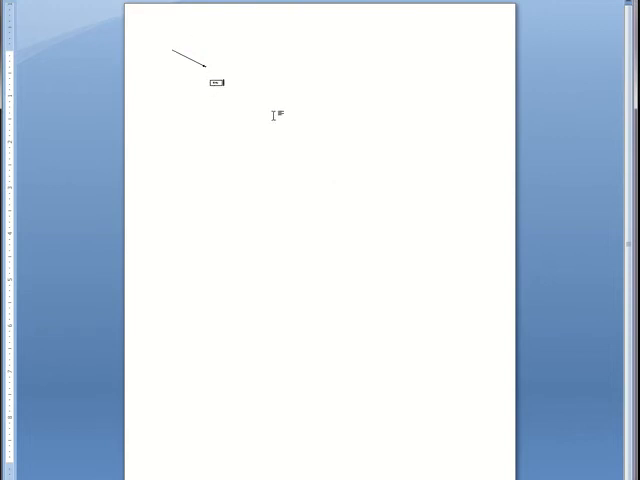
mouse_move(336, 136)
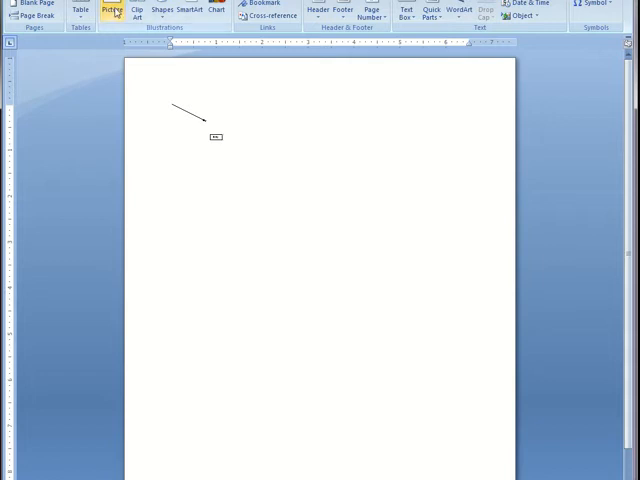
Insert the AnotherFileName picture from the Desktop as a second diagram copy.
click(116, 8)
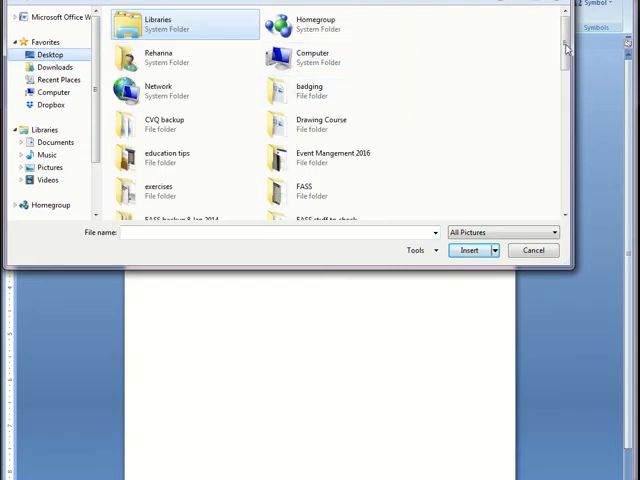
scroll(down, 3)
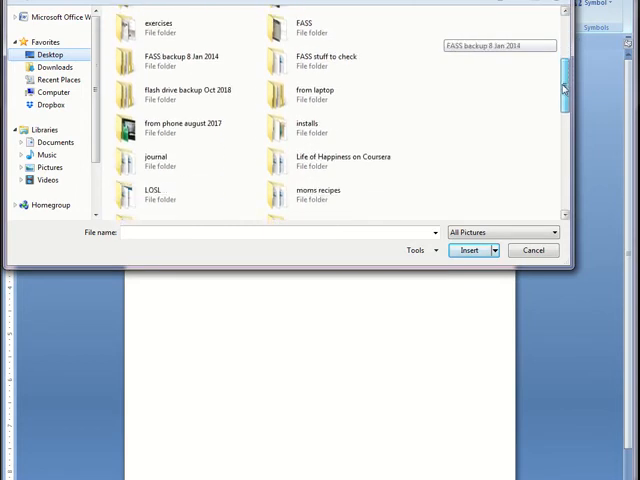
scroll(down, 3)
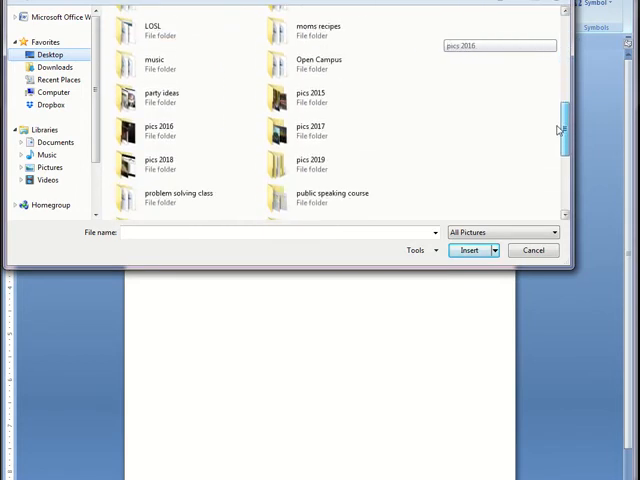
click(330, 132)
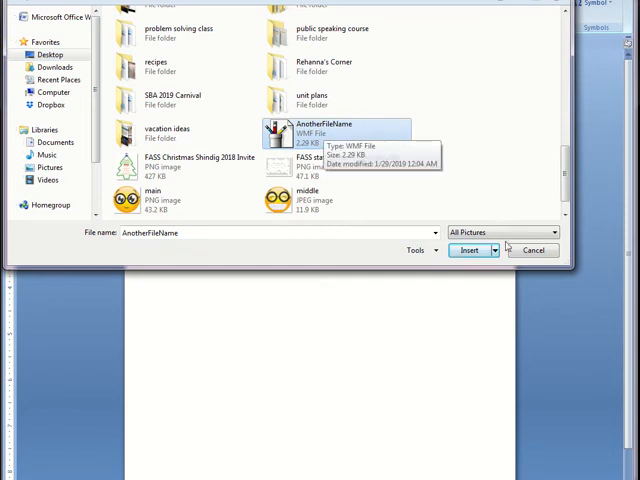
click(468, 250)
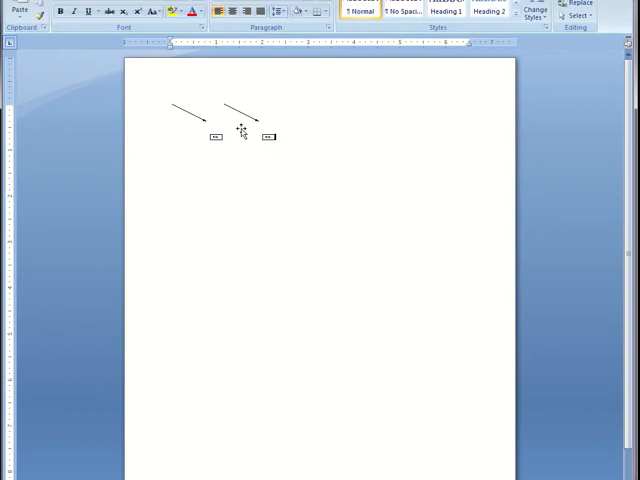
Select the inserted diagram and enlarge it until the line and Entity box are readable.
click(244, 120)
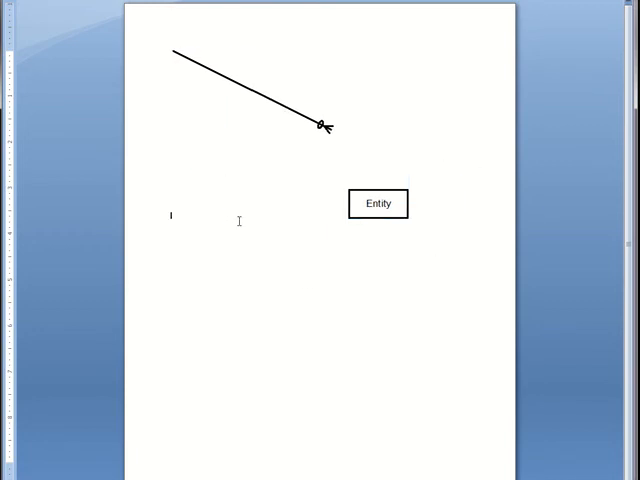
mouse_move(228, 178)
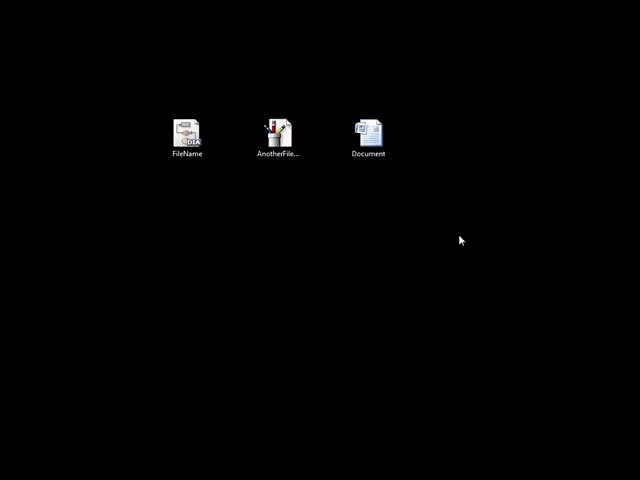
mouse_move(248, 56)
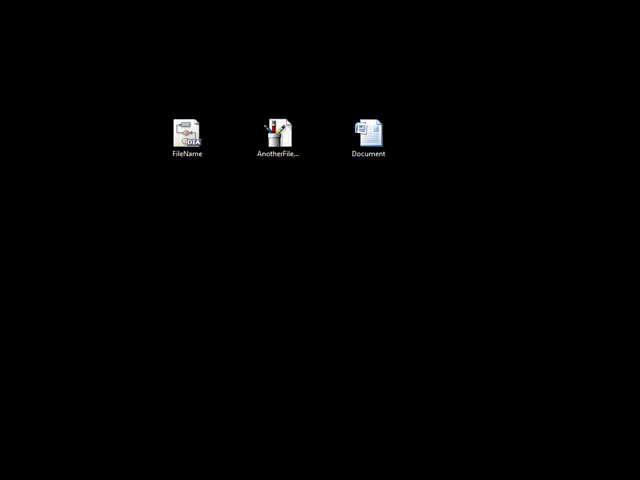
Open the saved Document file from the desktop beside the two diagram files.
double_click(368, 128)
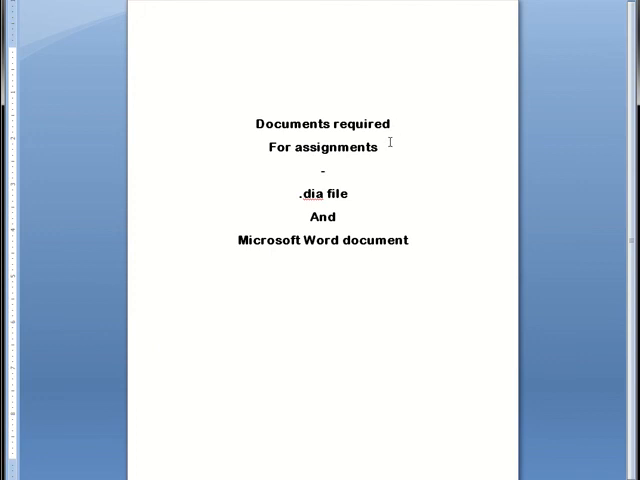